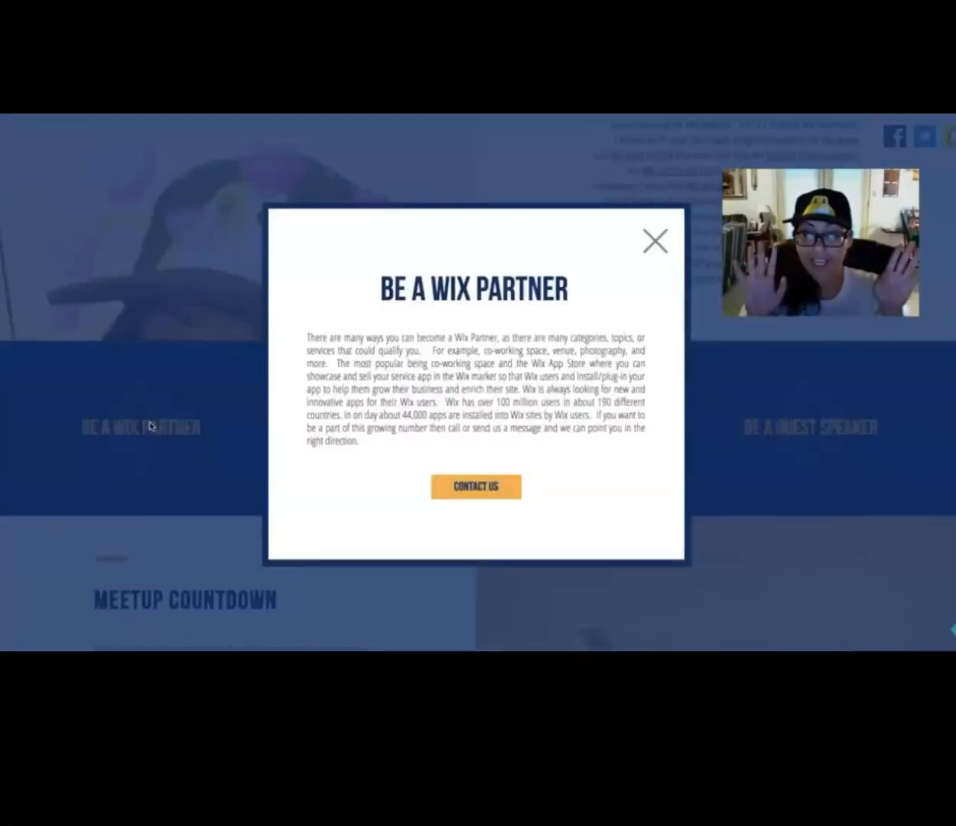
# Add a new blank page to the site from the page list and name it error404.
pyautogui.click(655, 239)
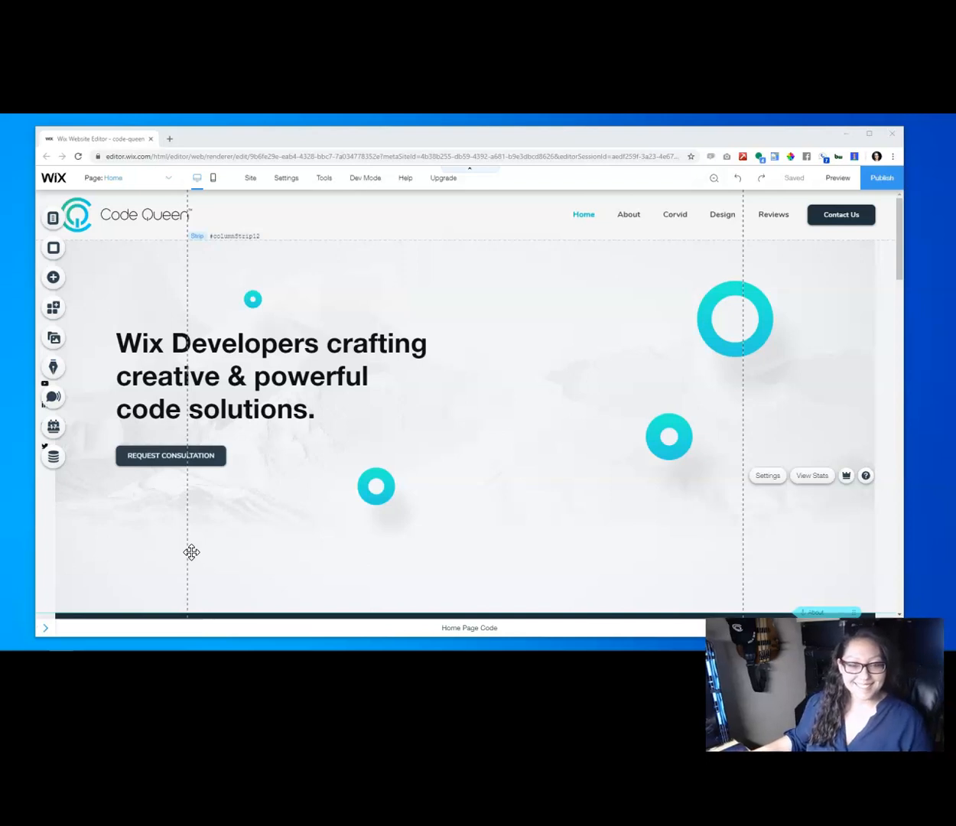
pyautogui.click(126, 379)
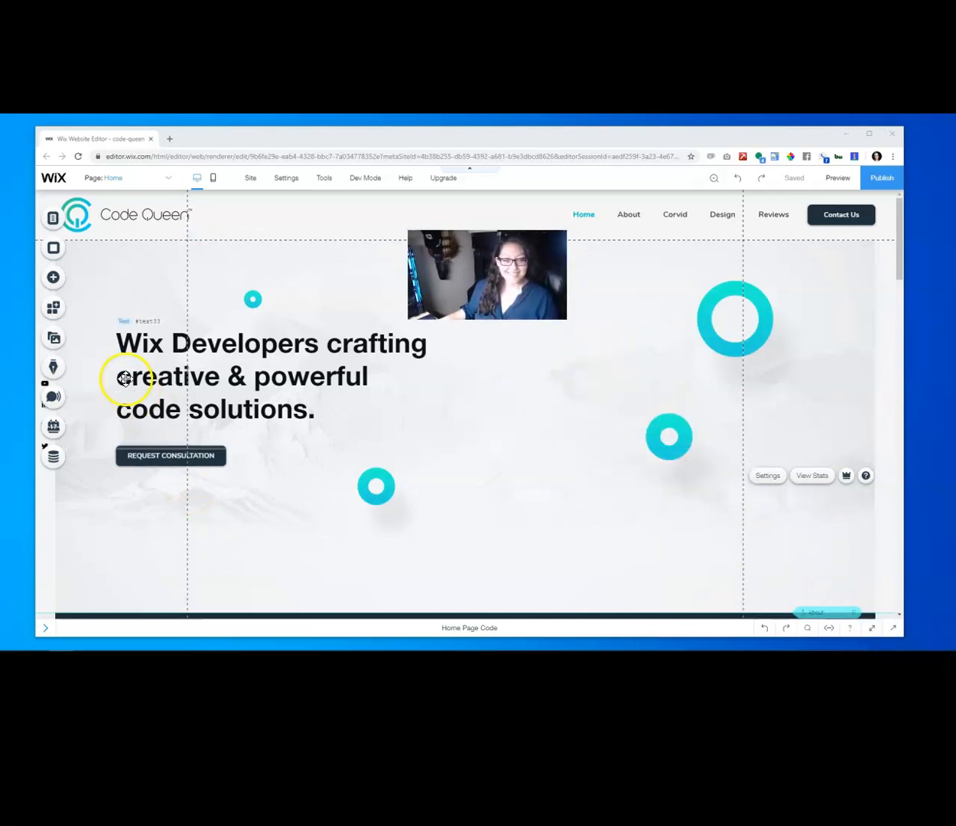
pyautogui.moveTo(53, 218)
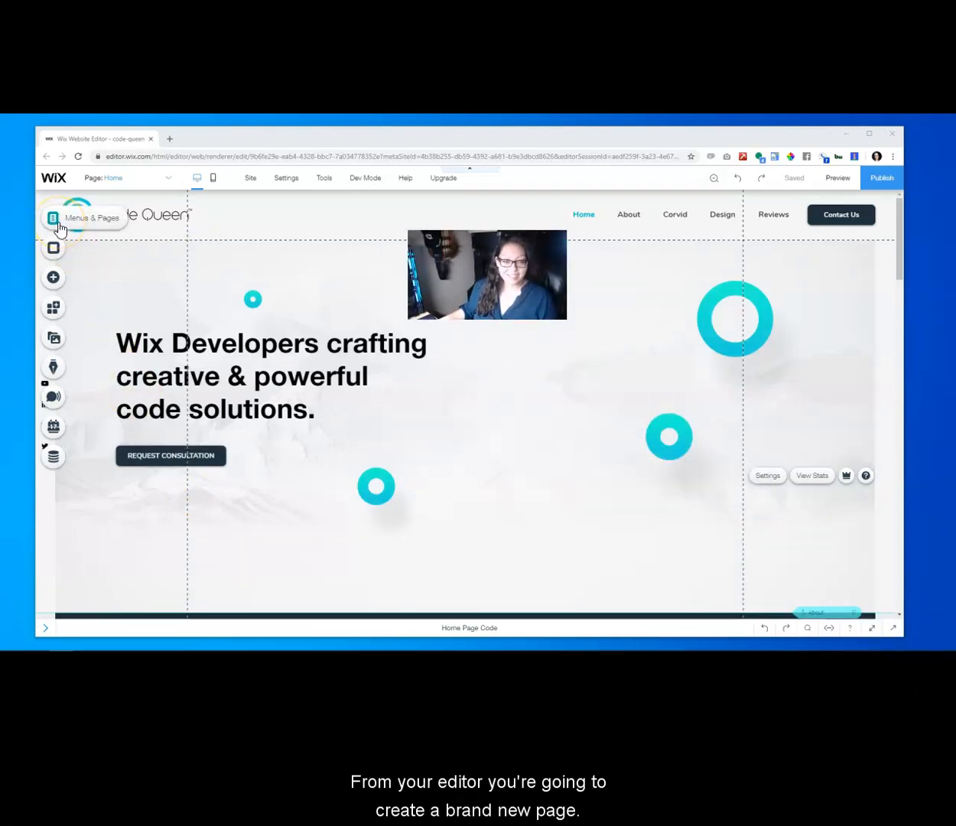
pyautogui.click(52, 217)
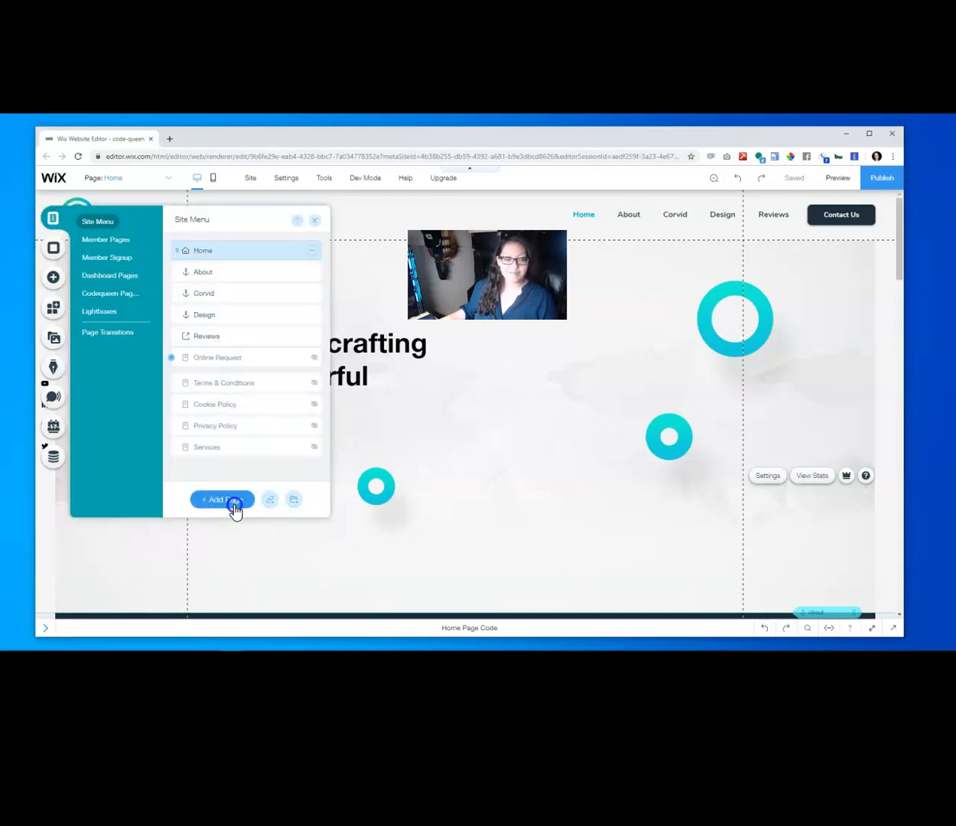
pyautogui.click(222, 500)
pyautogui.write('error404')
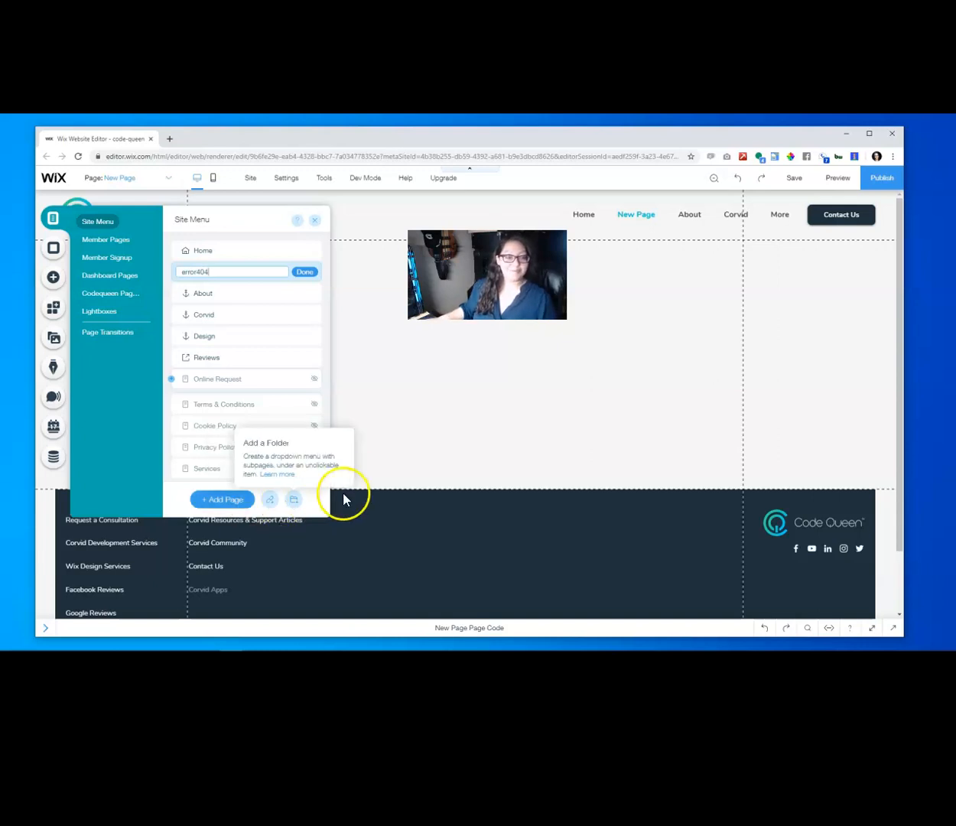
pyautogui.click(305, 272)
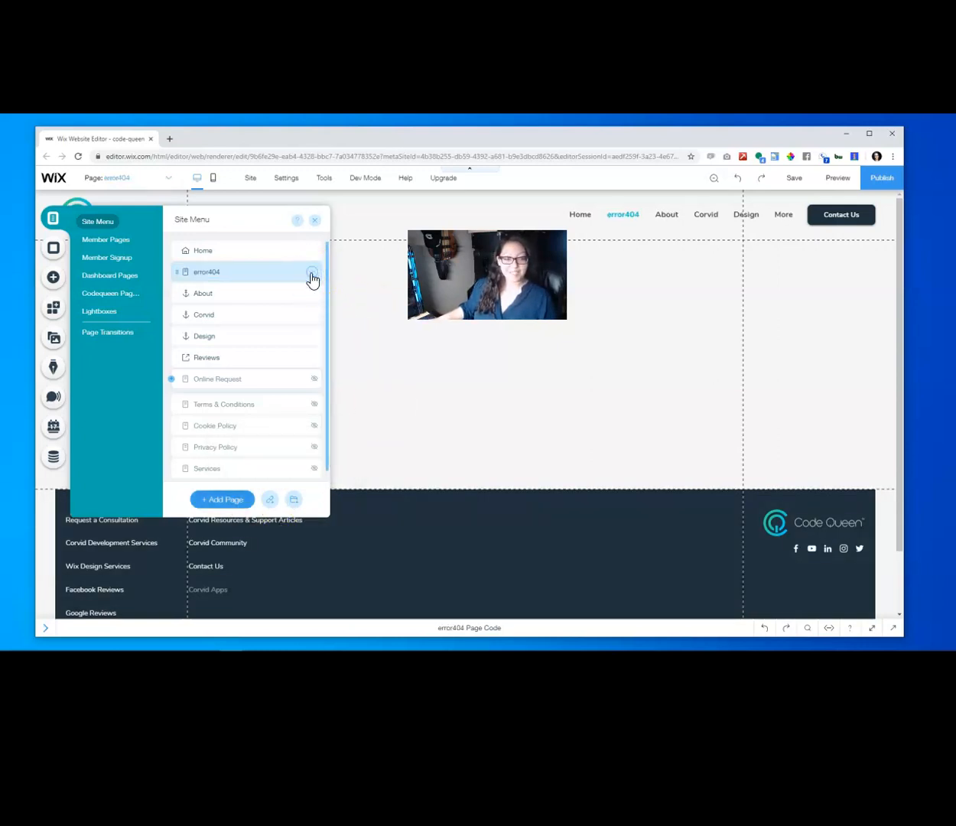
# Verify the error404 page's SEO URL slug reads error404, then close the page list.
pyautogui.click(312, 272)
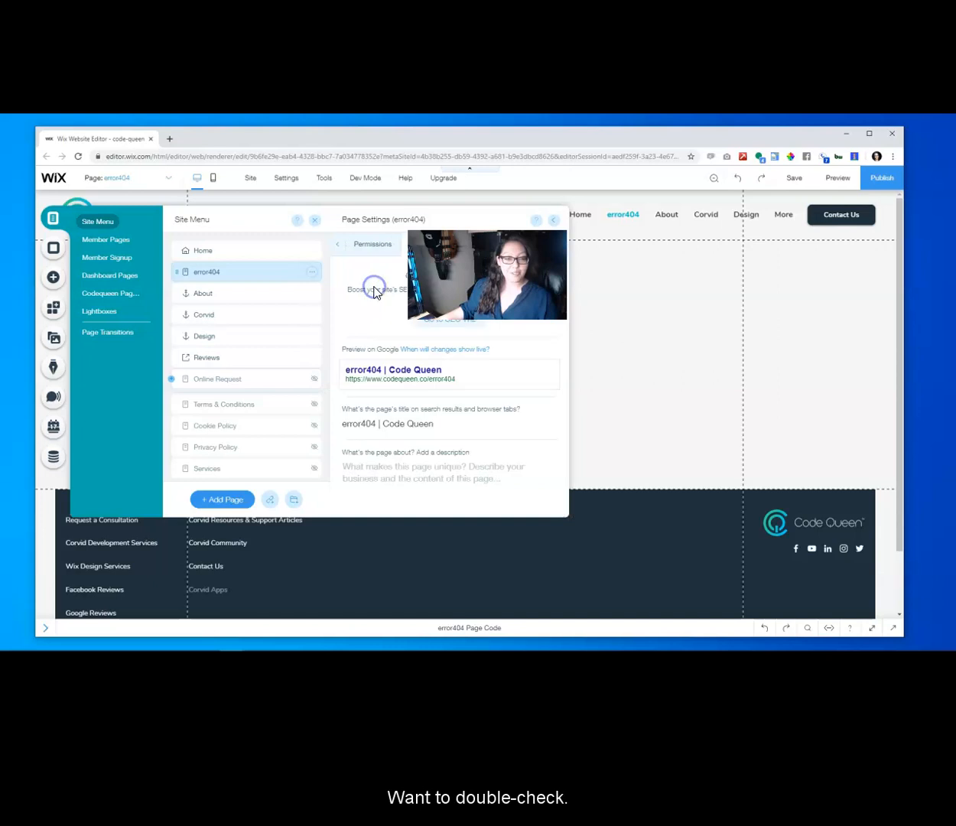
pyautogui.scroll(-3)
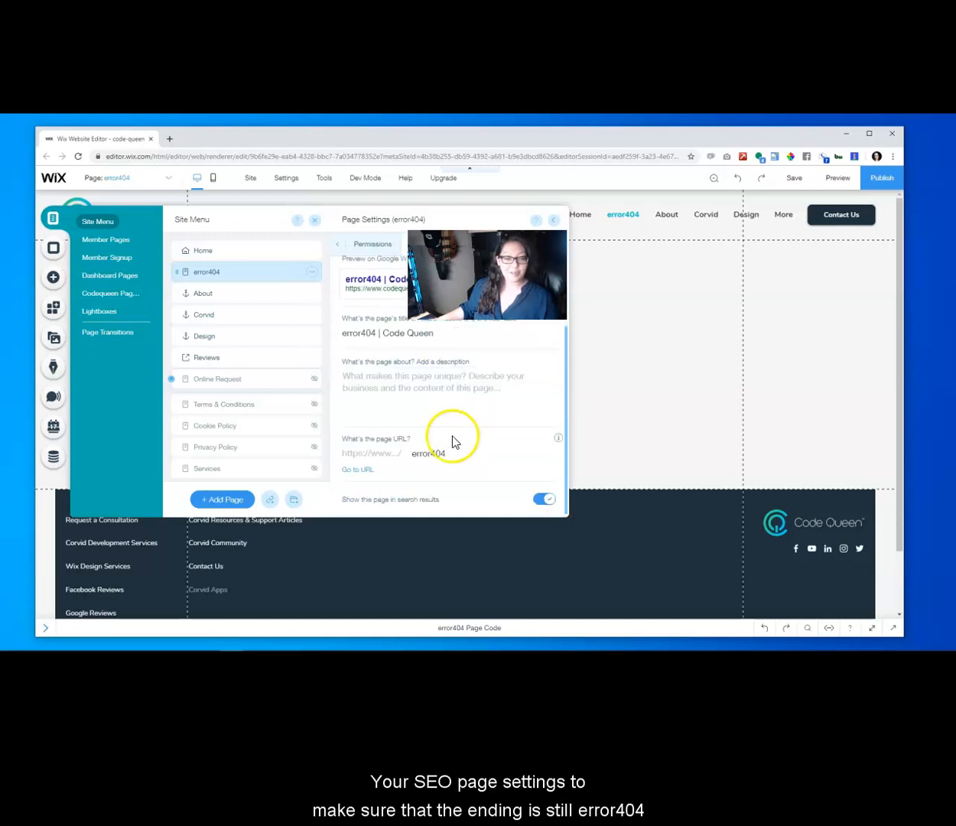
pyautogui.moveTo(342, 470)
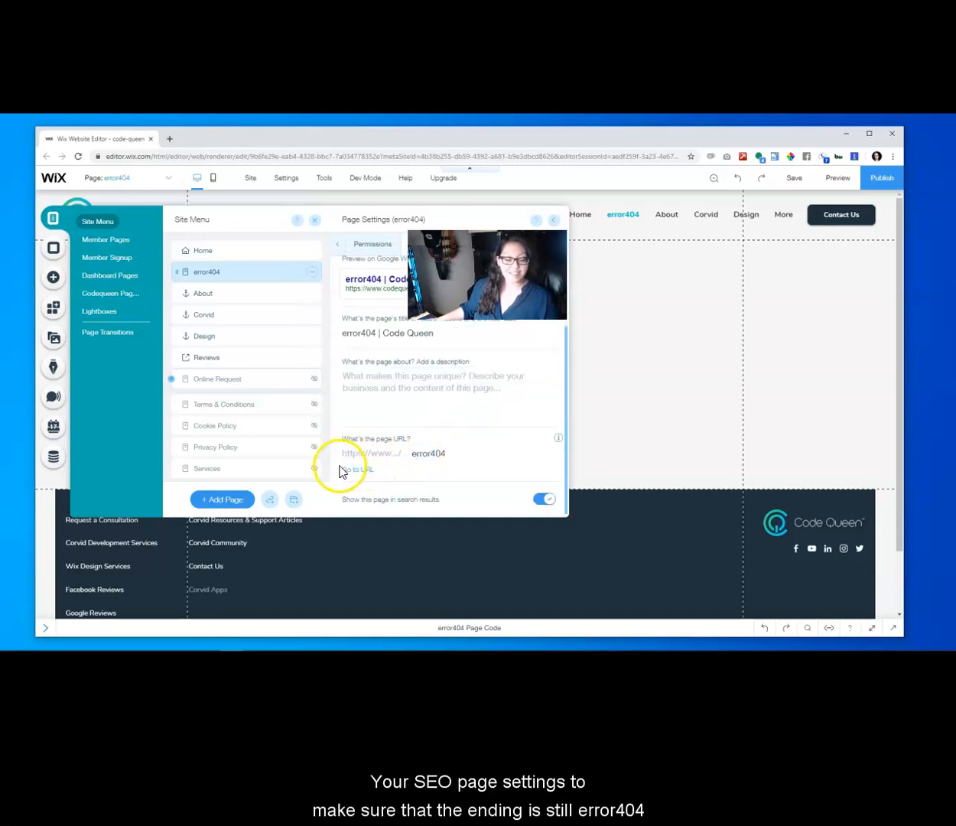
pyautogui.click(429, 453)
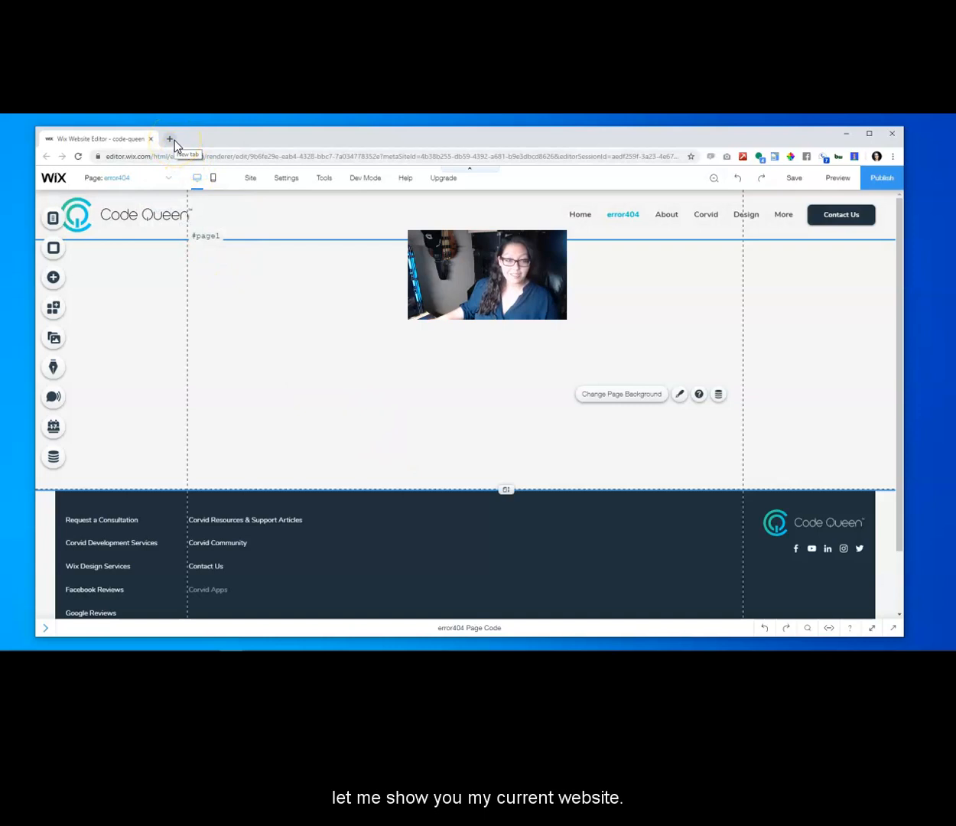
# Load a random codequeen.co path in a new tab to view Wix's default 404 page.
pyautogui.click(170, 138)
pyautogui.write('codequeen.co')
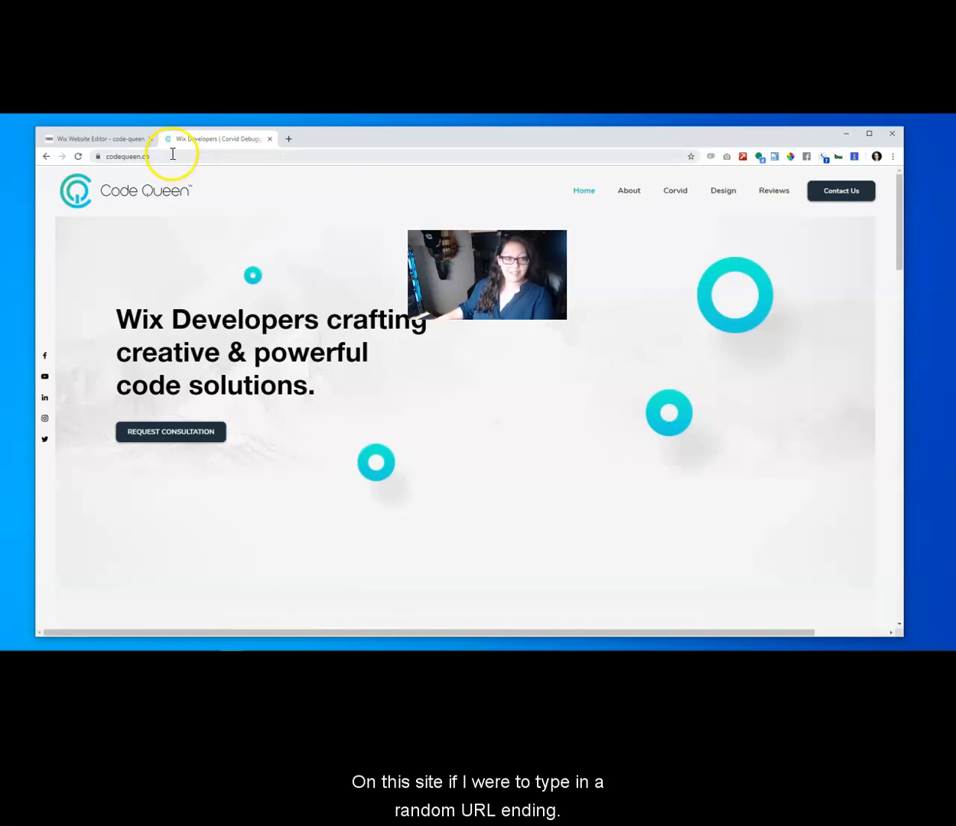
pyautogui.click(153, 156)
pyautogui.write('/help')
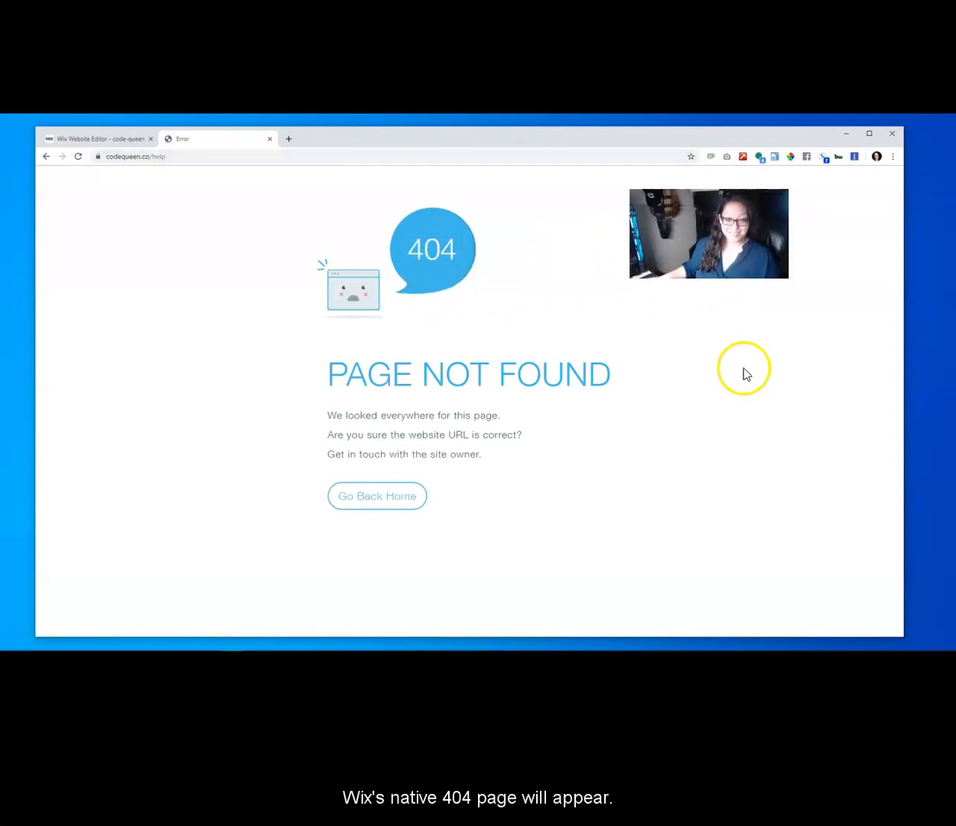
pyautogui.moveTo(222, 342)
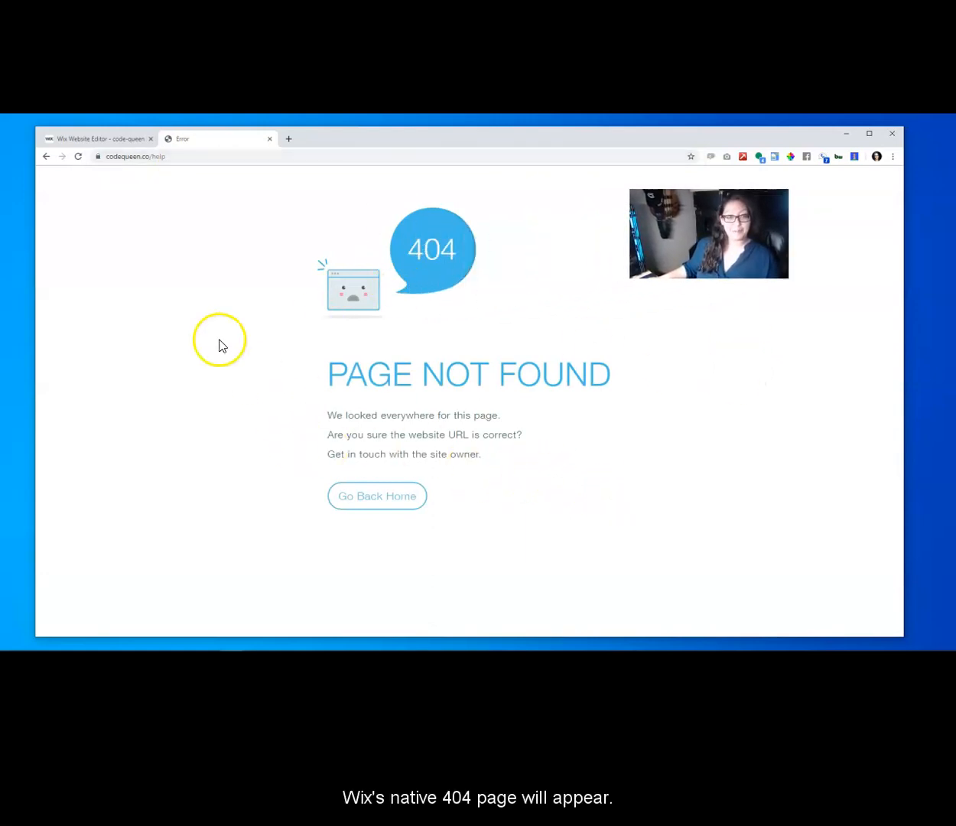
pyautogui.click(96, 138)
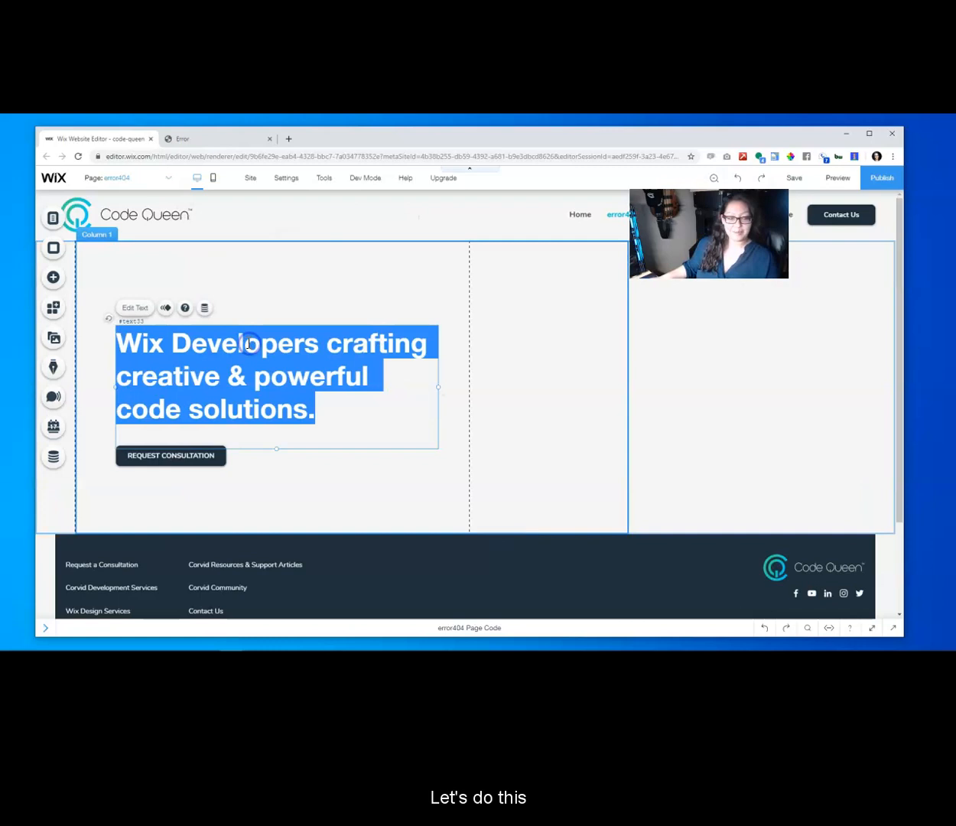
# Make the heading read '404 Error Sorry! That page does not exist!' and the button GO HOME.
pyautogui.write('404 E')
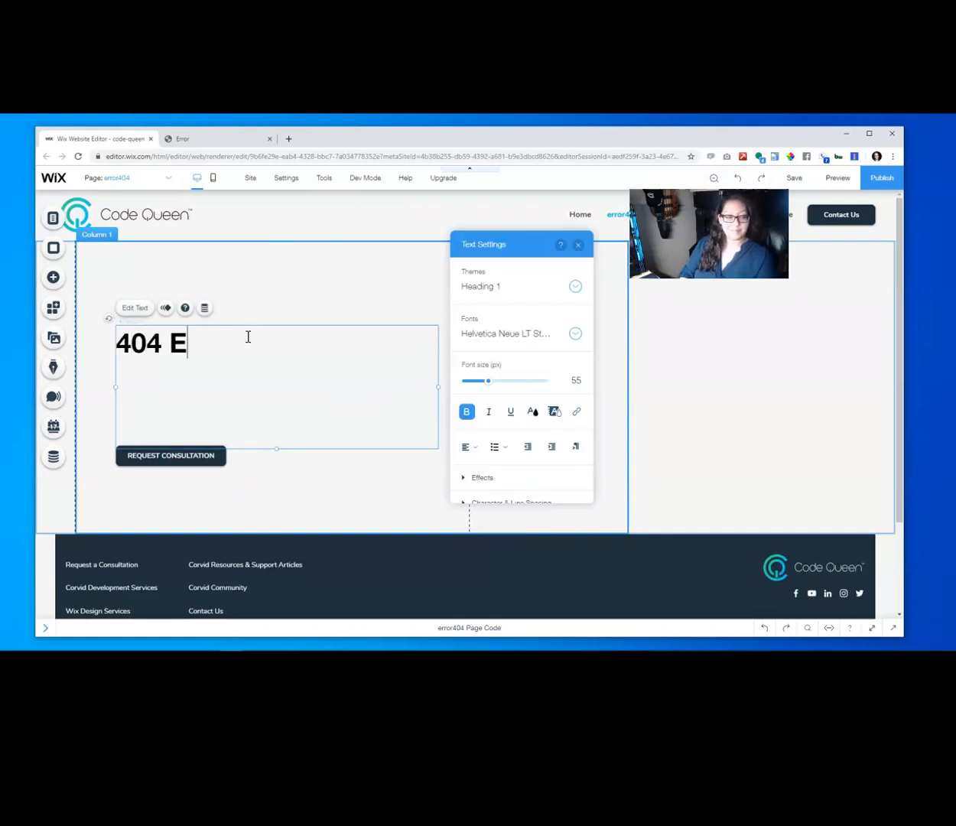
pyautogui.write('rror')
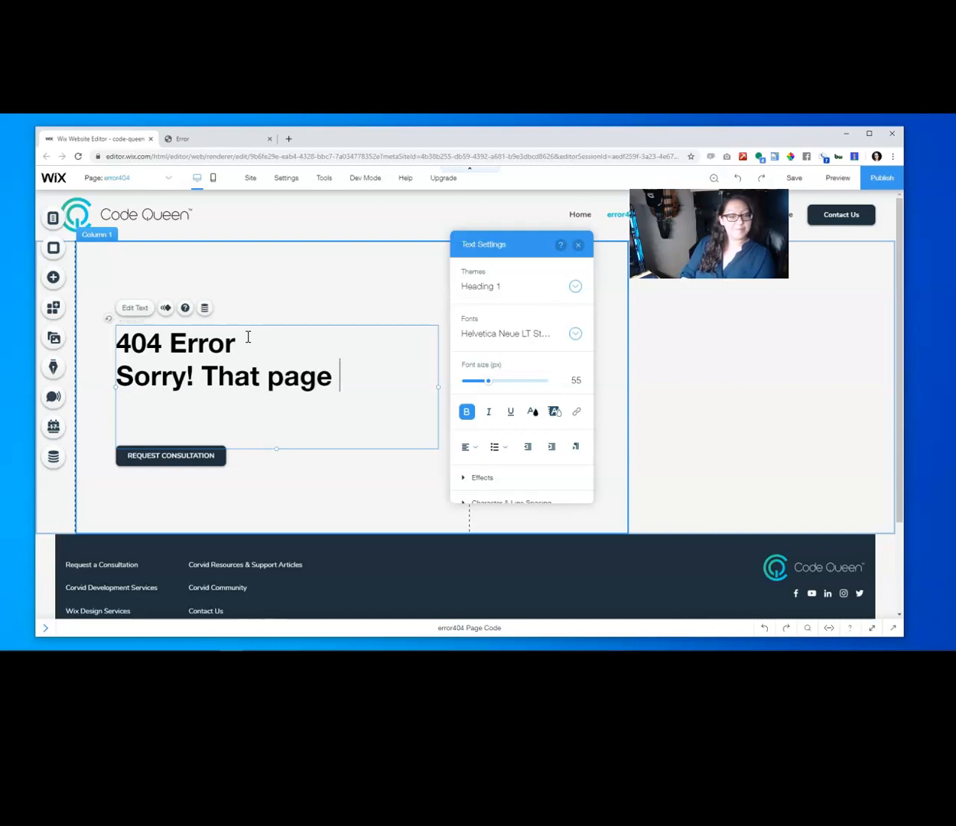
pyautogui.write('does not exi')
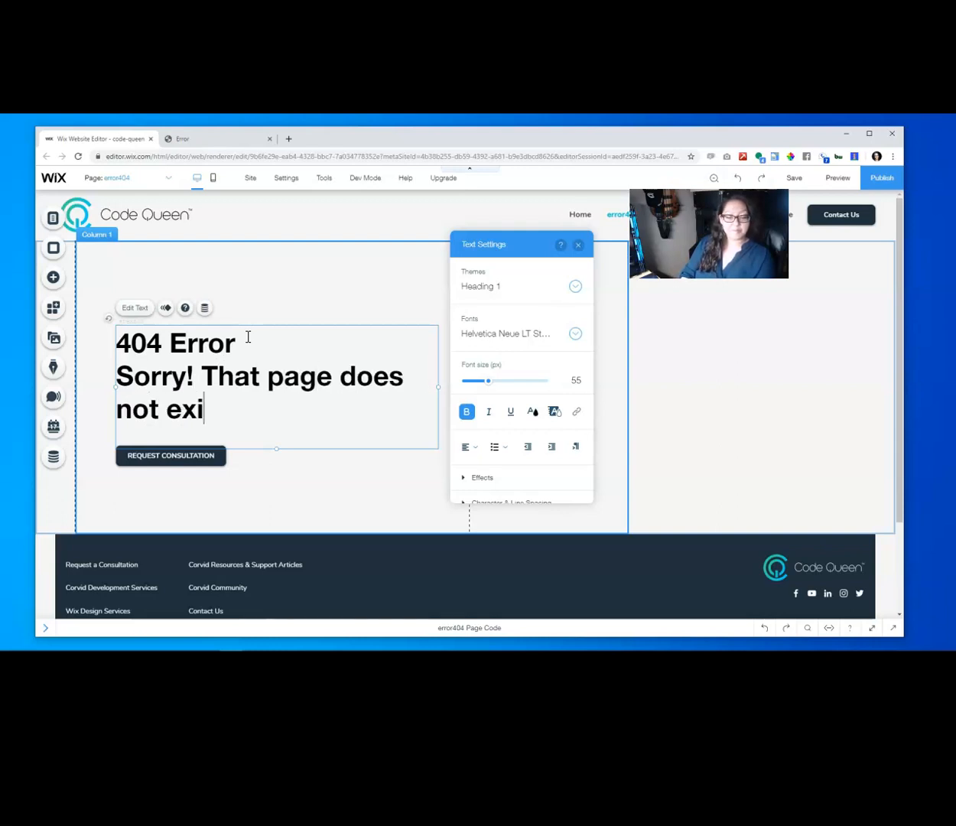
pyautogui.write('st!')
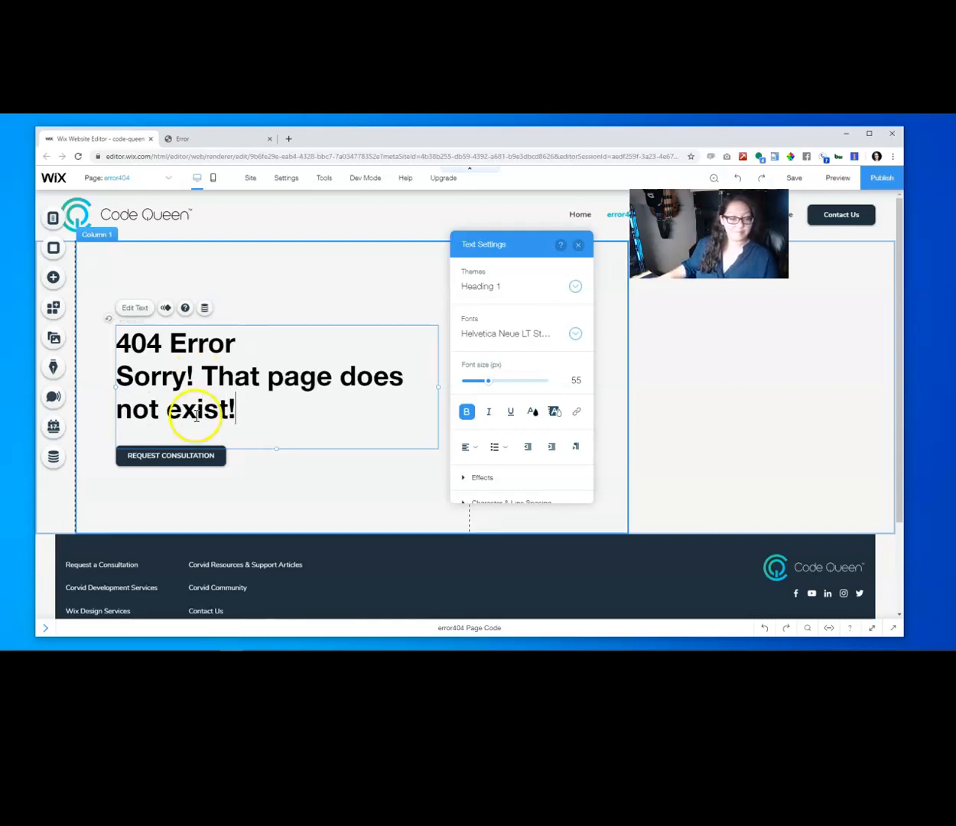
pyautogui.click(171, 455)
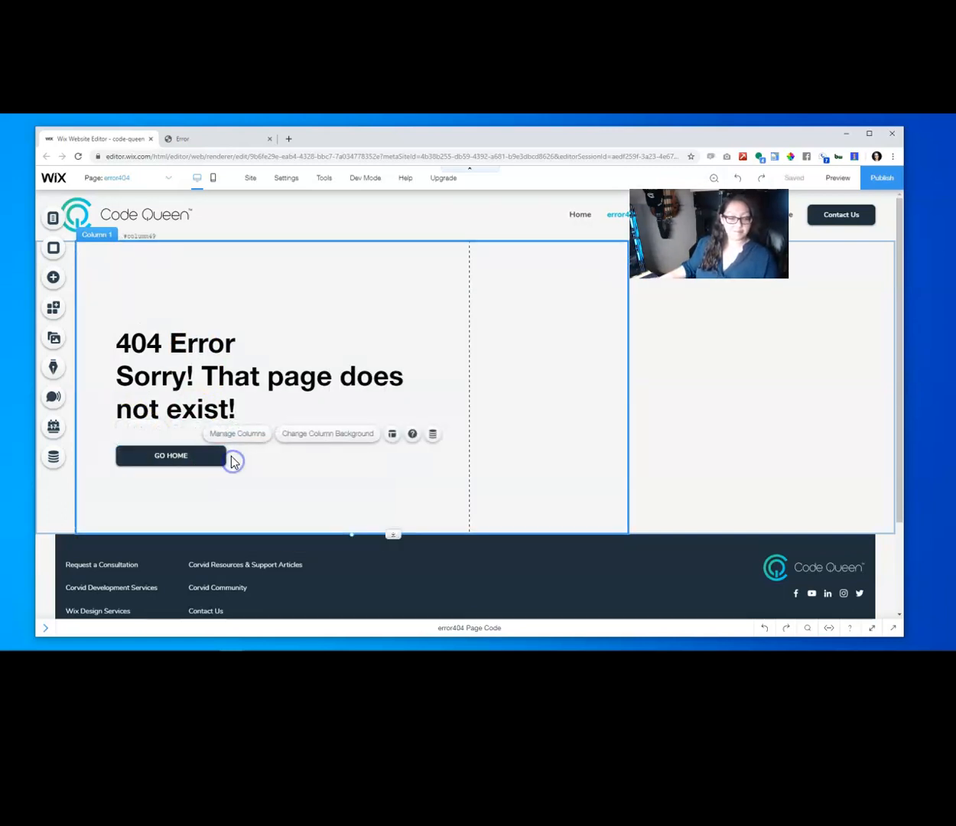
pyautogui.click(171, 455)
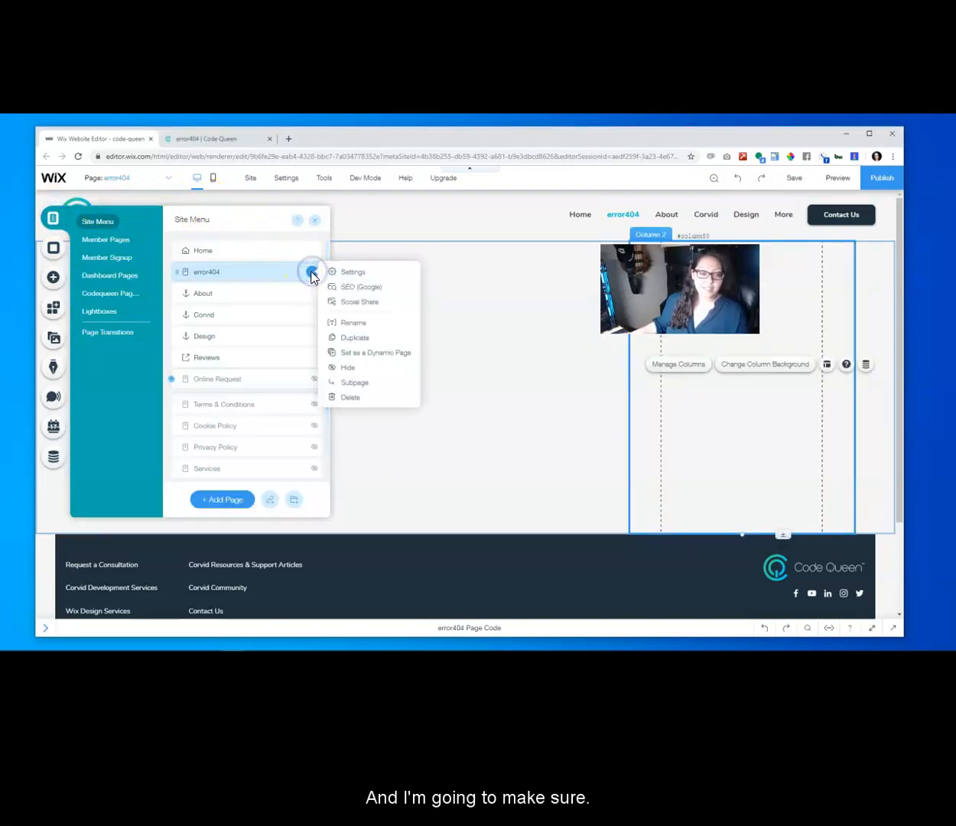
# Turn on Hide from menu and turn off search-results visibility in error404's page settings.
pyautogui.click(352, 271)
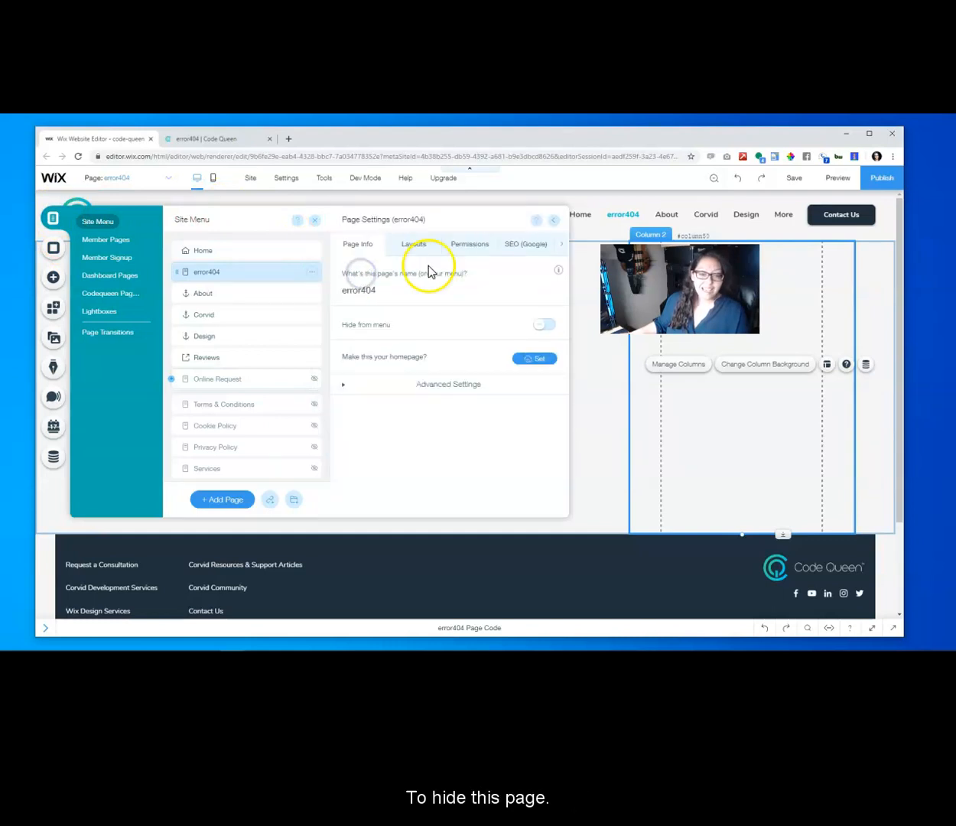
pyautogui.moveTo(467, 335)
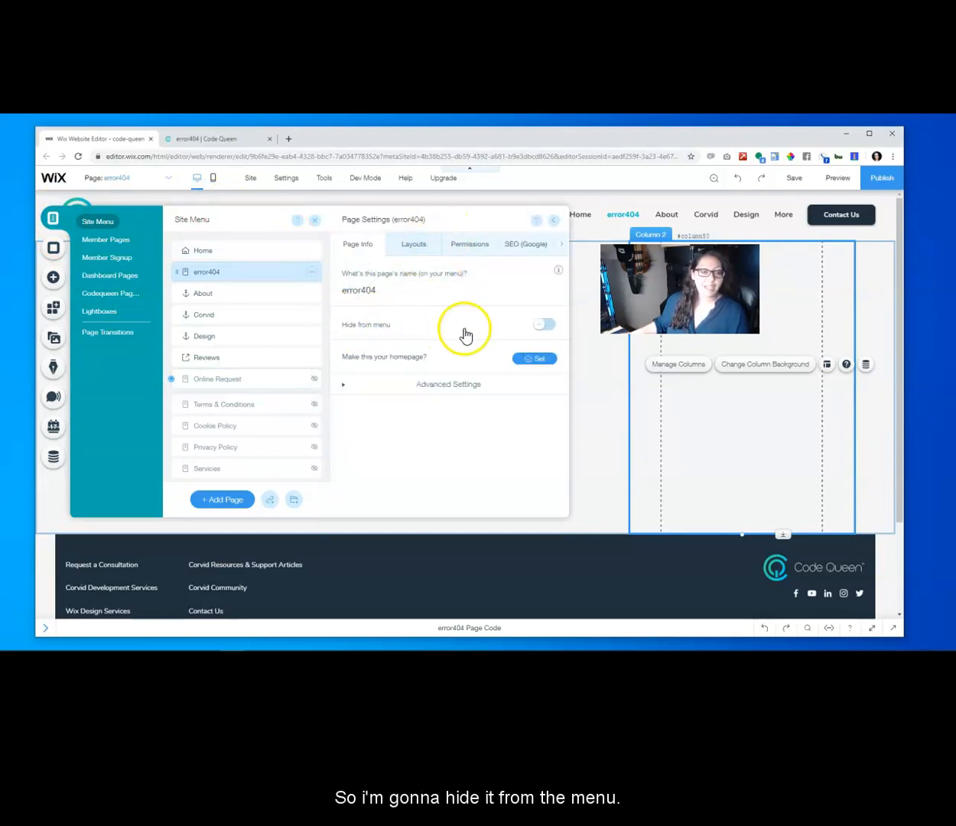
pyautogui.click(544, 323)
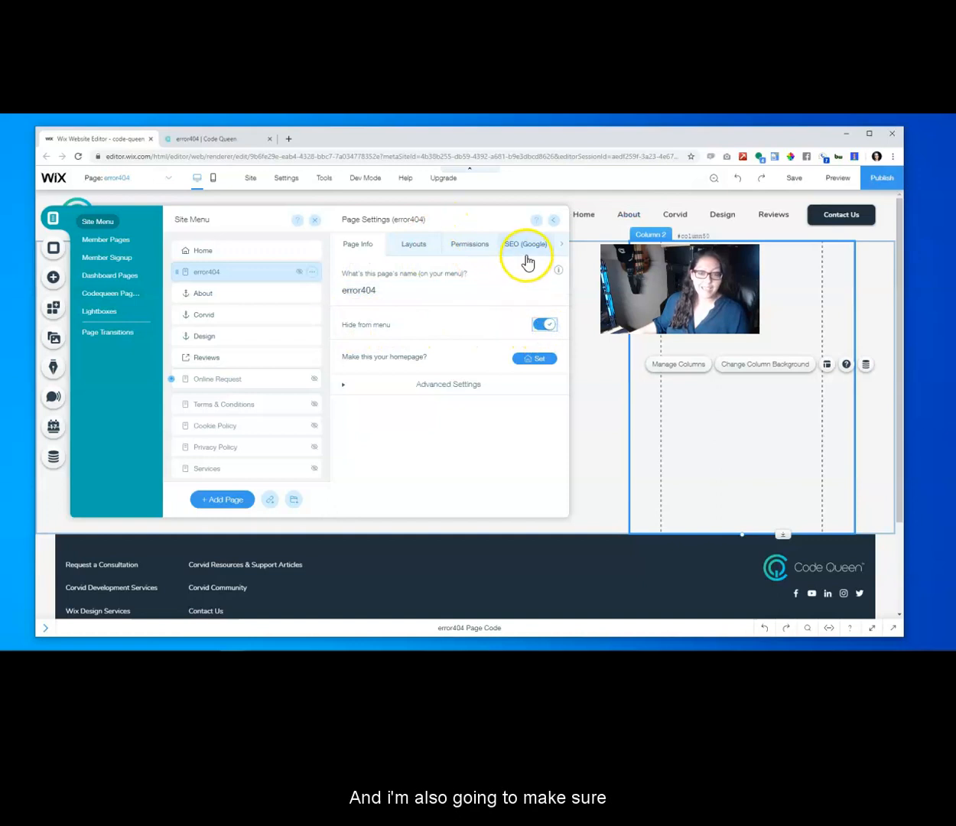
pyautogui.click(526, 243)
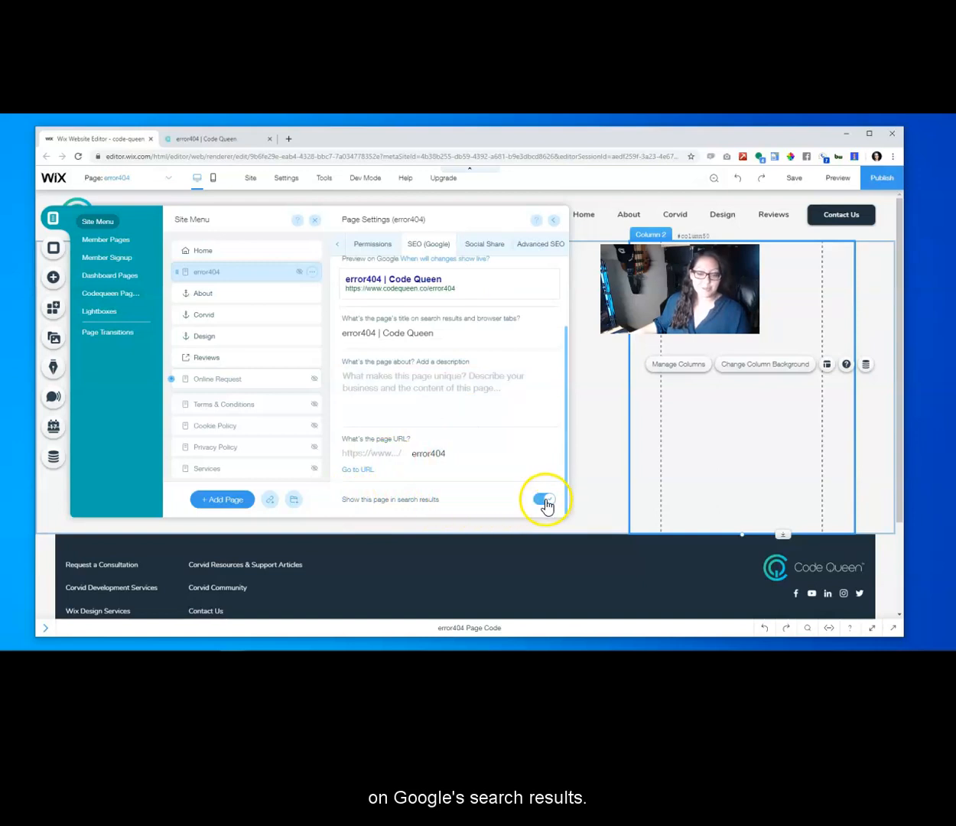
pyautogui.click(555, 224)
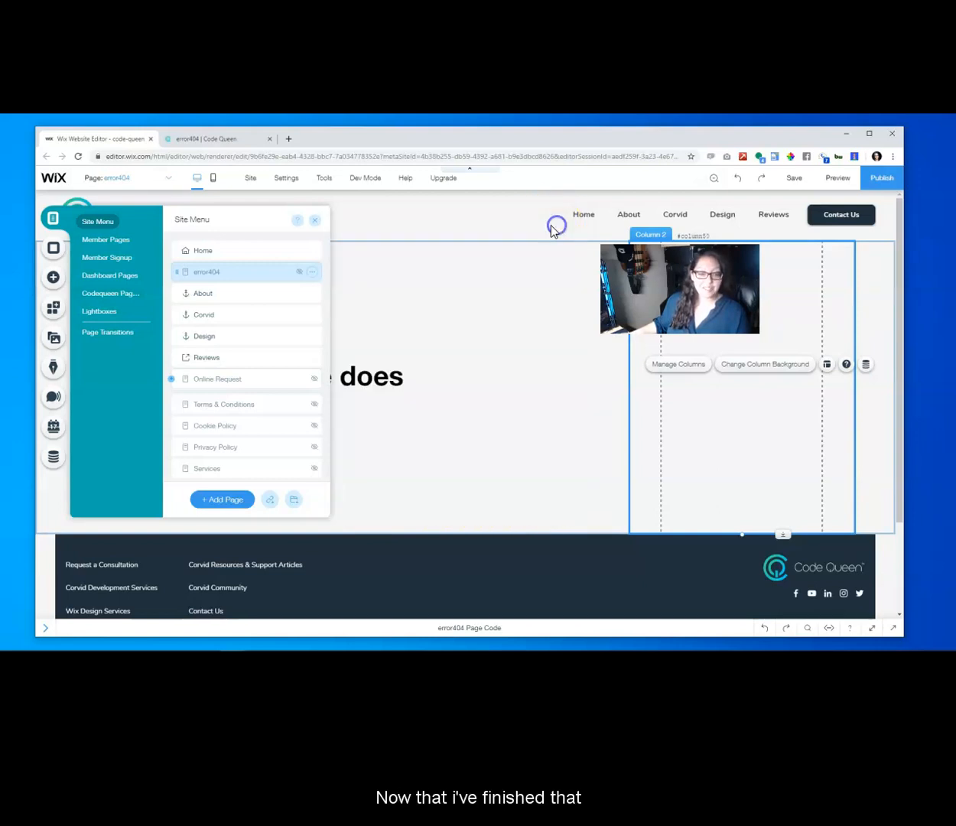
pyautogui.click(314, 219)
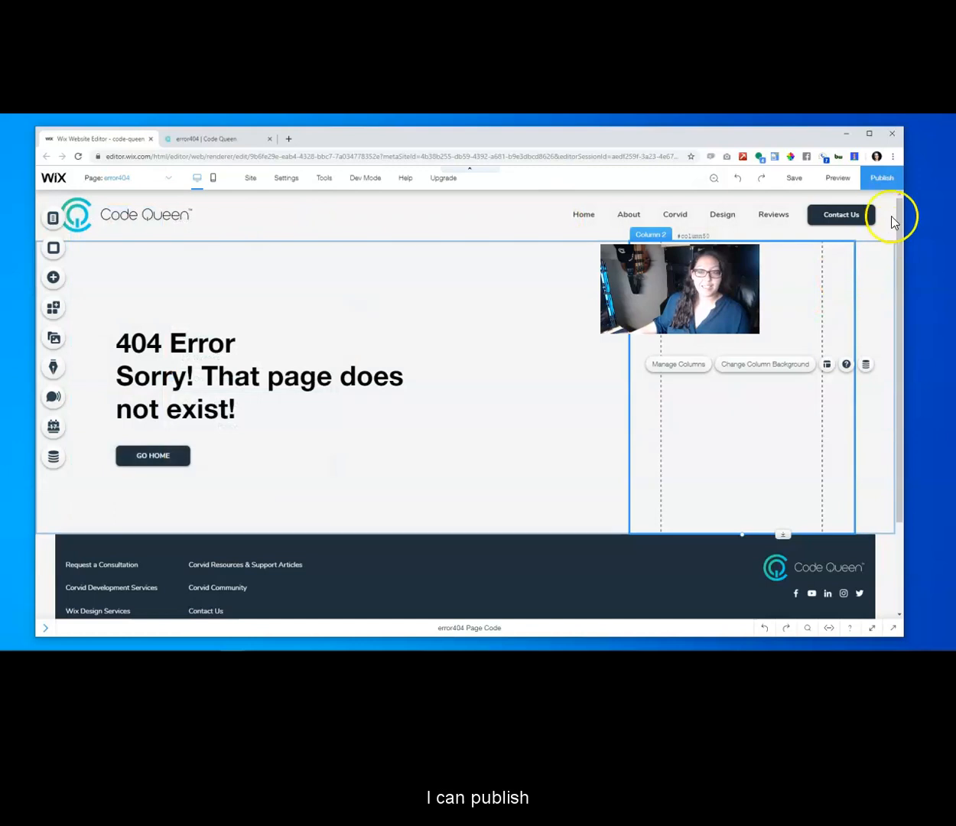
# Publish the site and reload the broken-URL tab to show the custom 404 page.
pyautogui.click(881, 178)
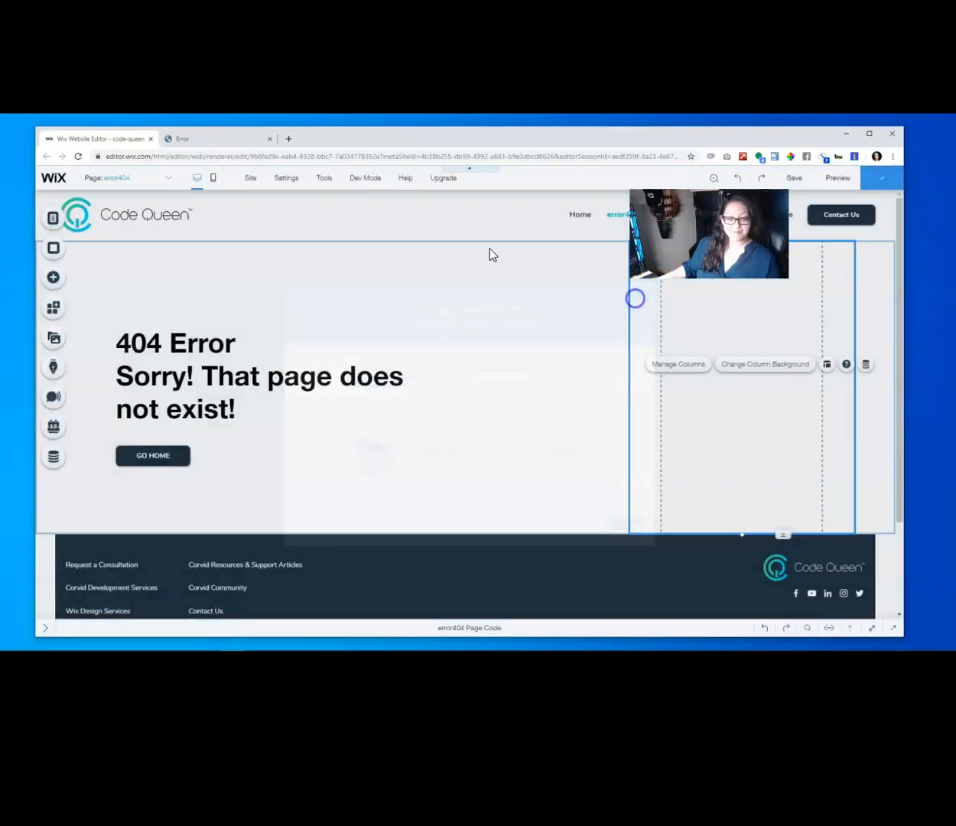
pyautogui.click(79, 156)
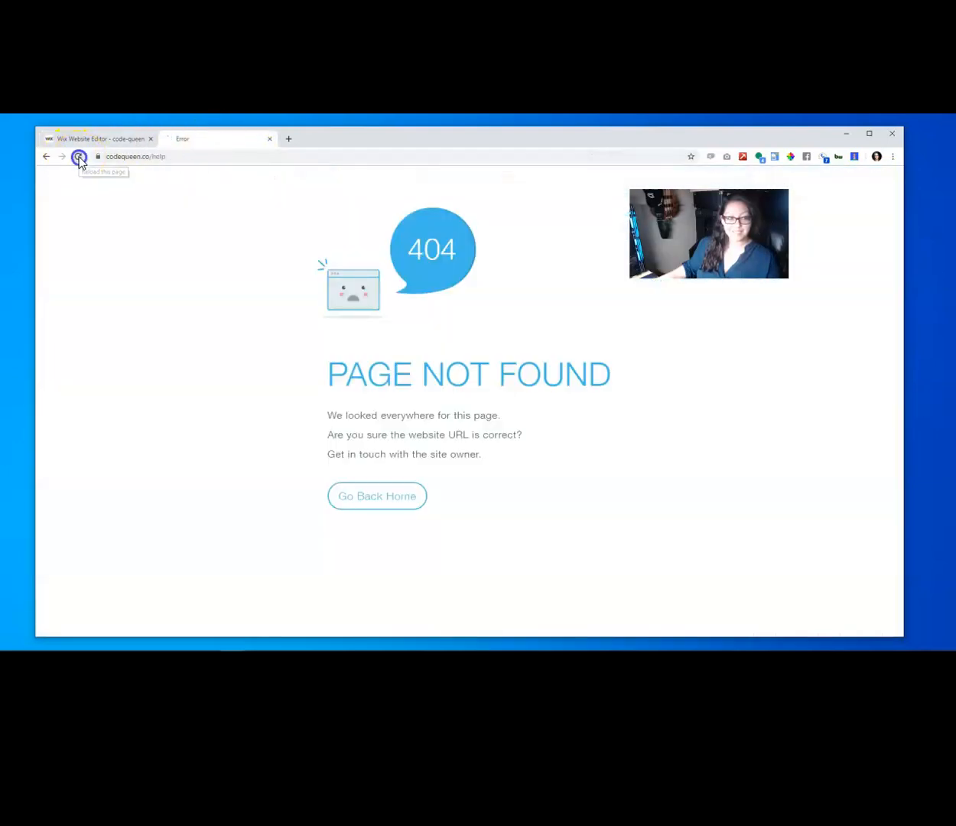
pyautogui.click(79, 157)
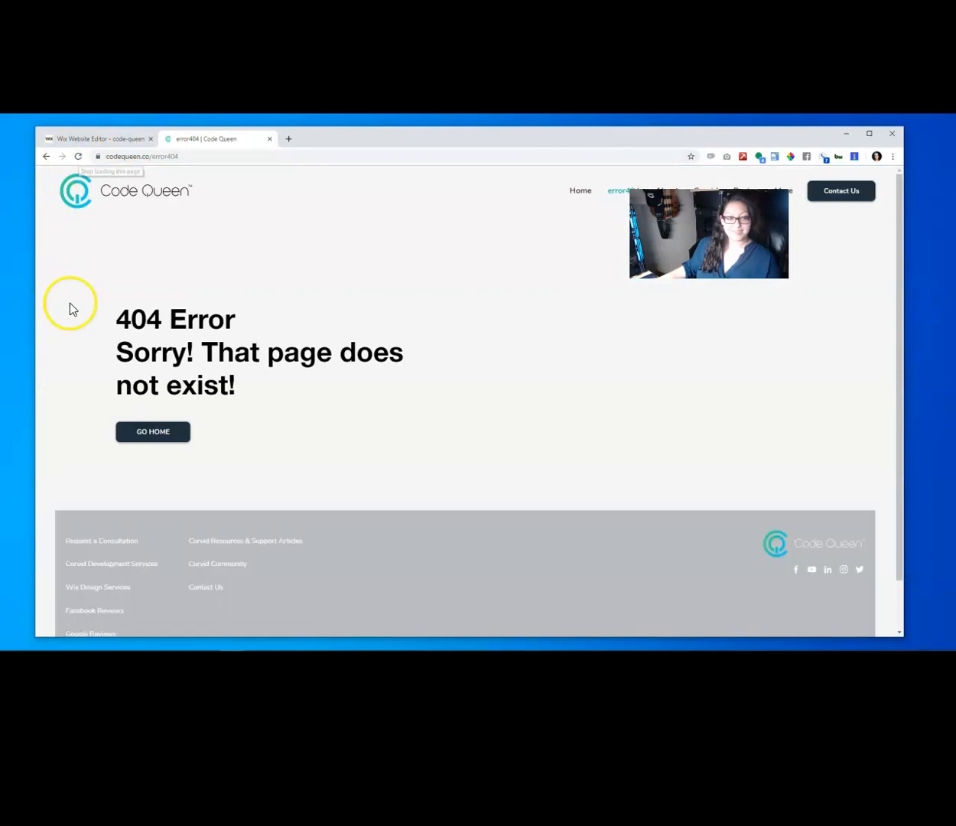
pyautogui.moveTo(598, 393)
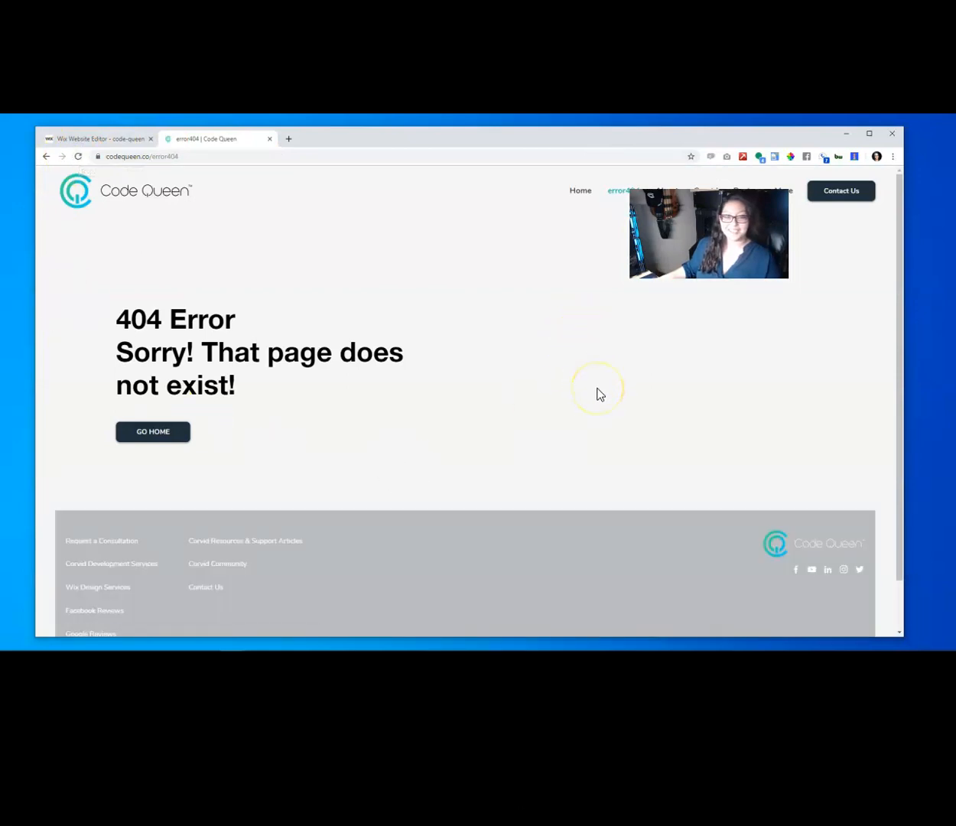
pyautogui.moveTo(310, 444)
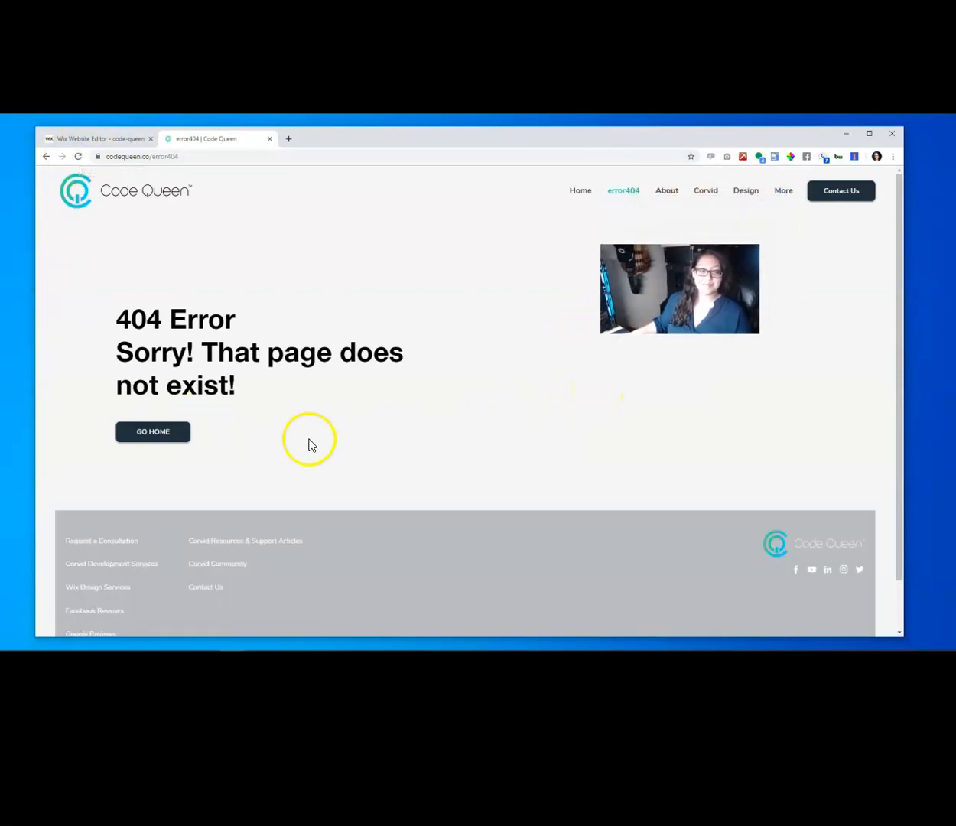
pyautogui.moveTo(383, 469)
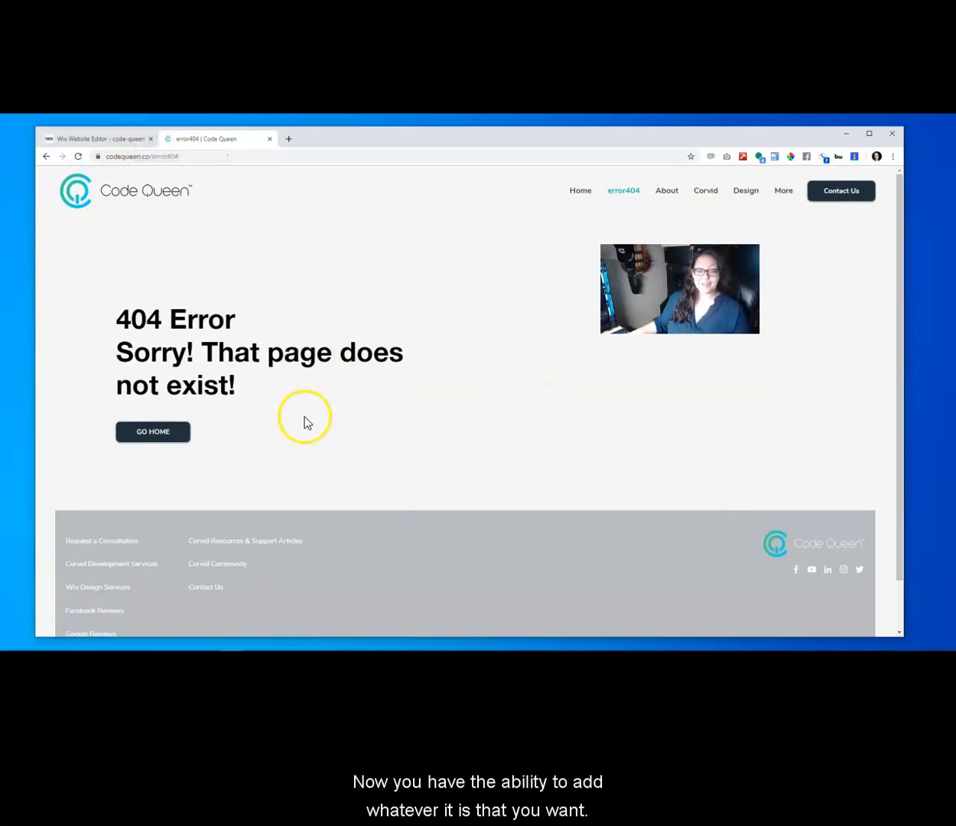
pyautogui.moveTo(305, 423)
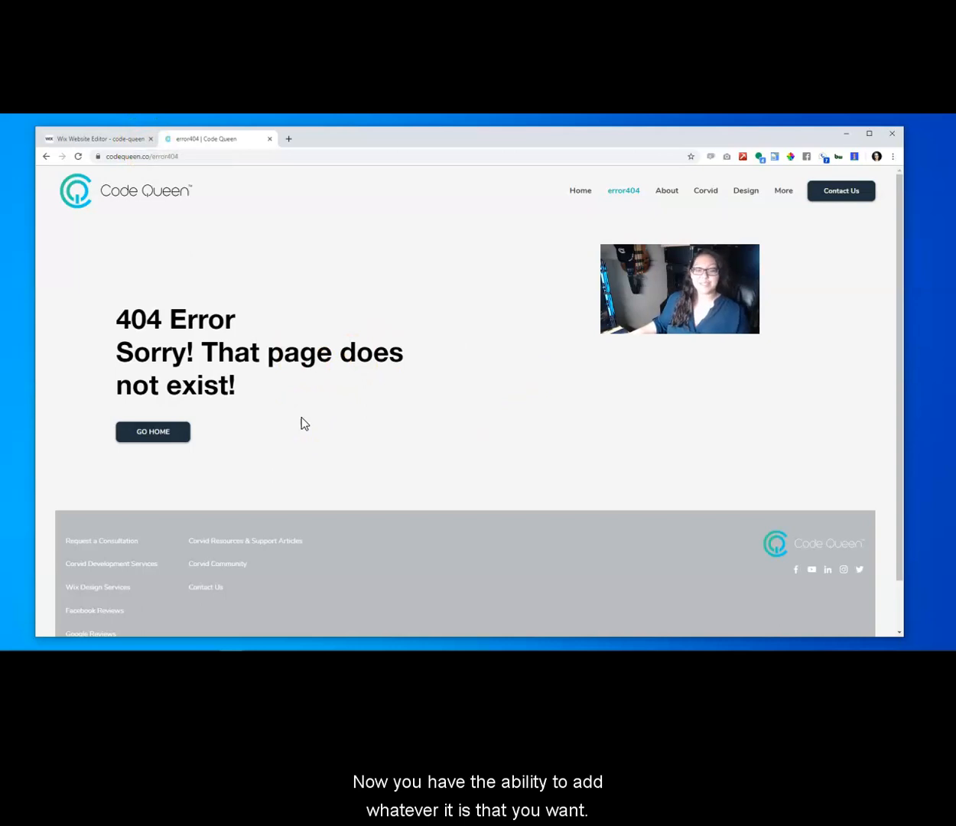